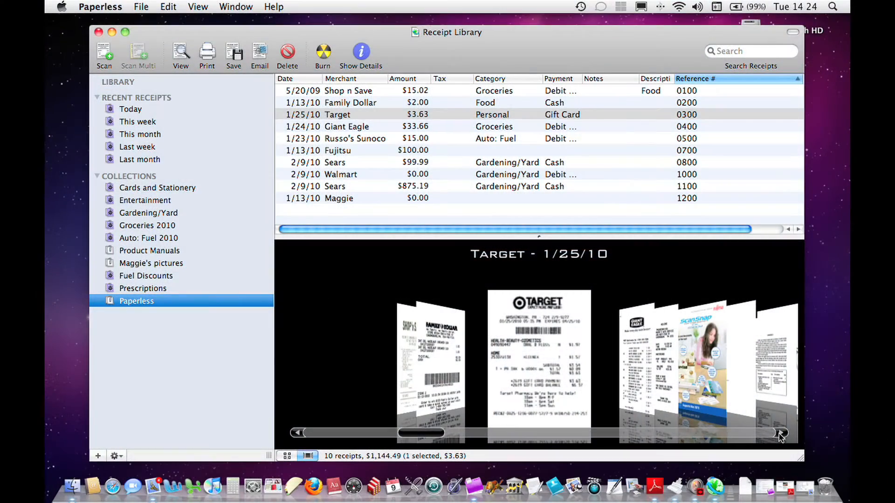
# Advance the Cover Flow preview from the Target receipt to the $875.19 Sears receipt.
pyautogui.click(780, 432)
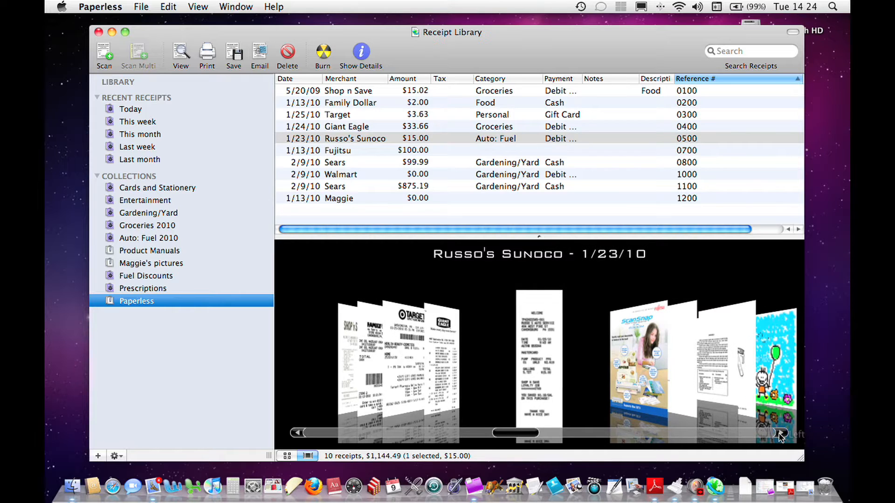
pyautogui.click(780, 433)
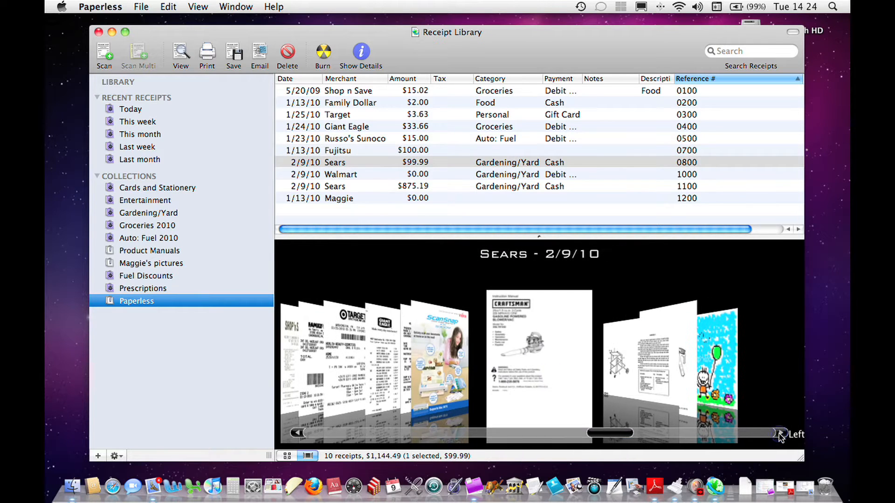
pyautogui.click(779, 433)
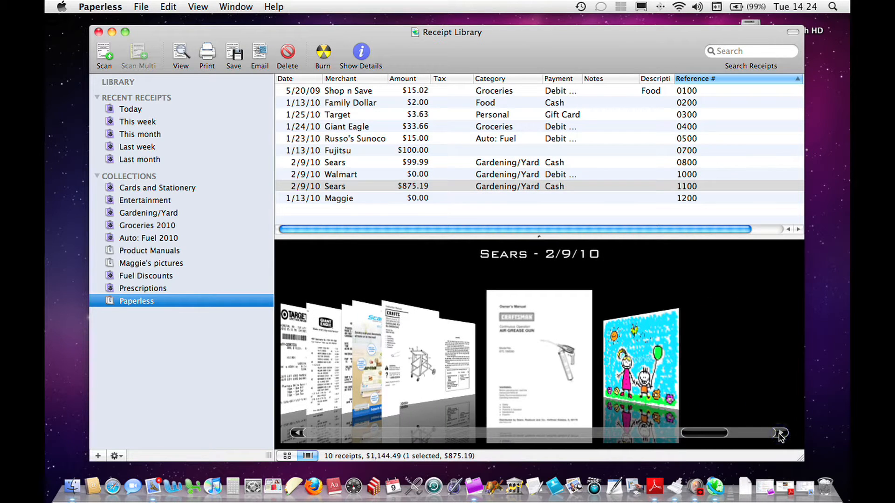
pyautogui.click(781, 433)
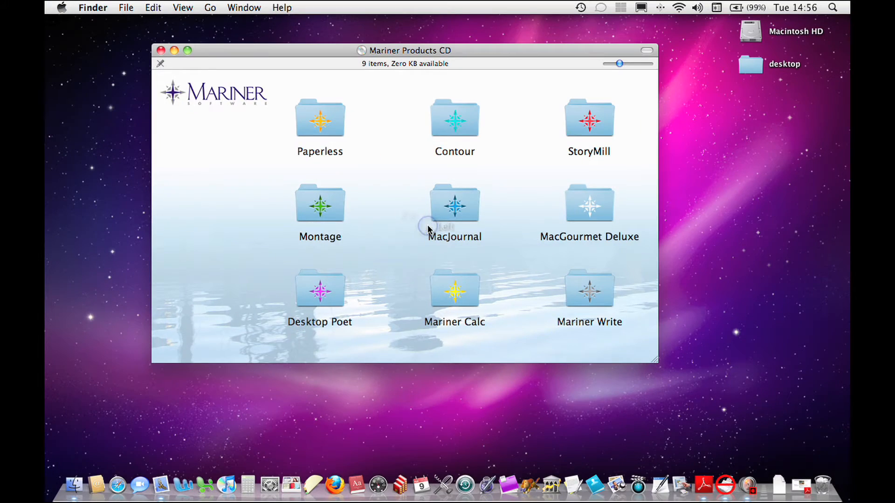
# Open a product folder from the Mariner Products CD window.
pyautogui.doubleClick(320, 118)
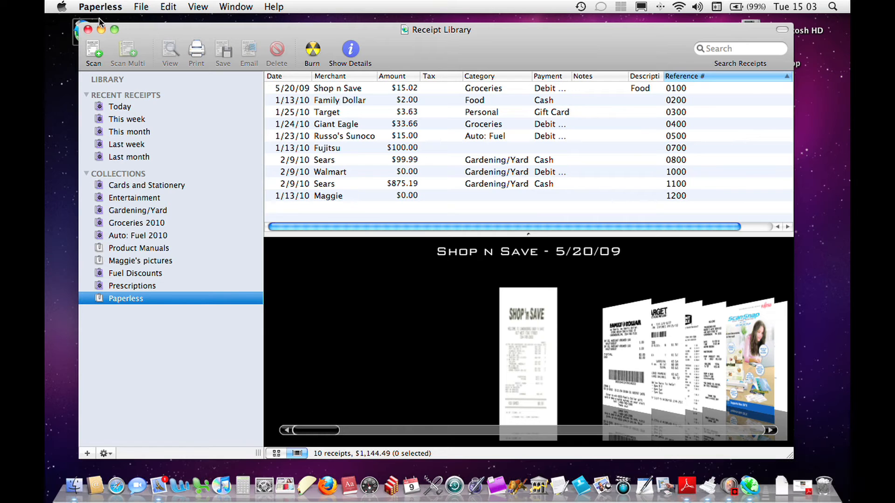
# Open Paperless Preferences from the Paperless menu to view the ScanSnap scanner settings.
pyautogui.click(100, 6)
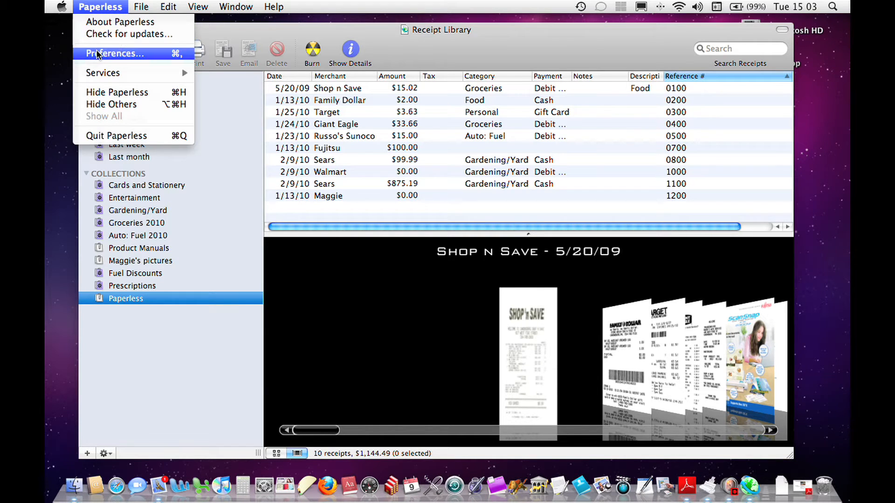
pyautogui.click(114, 53)
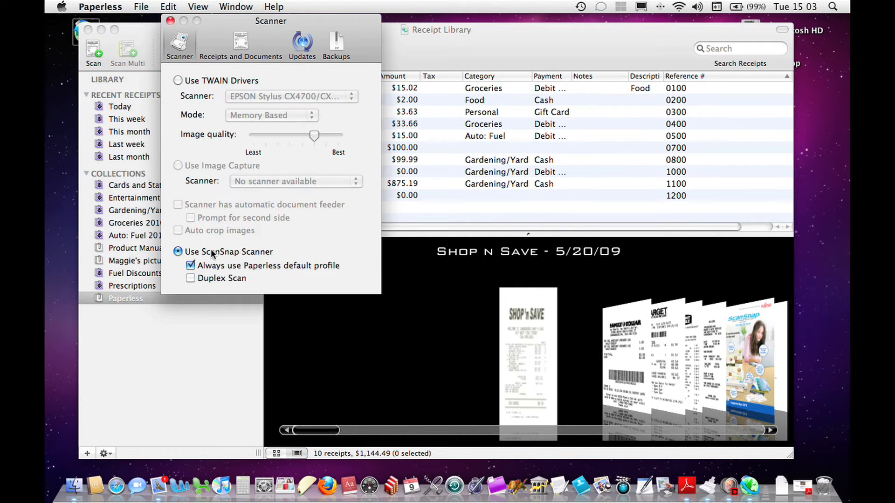